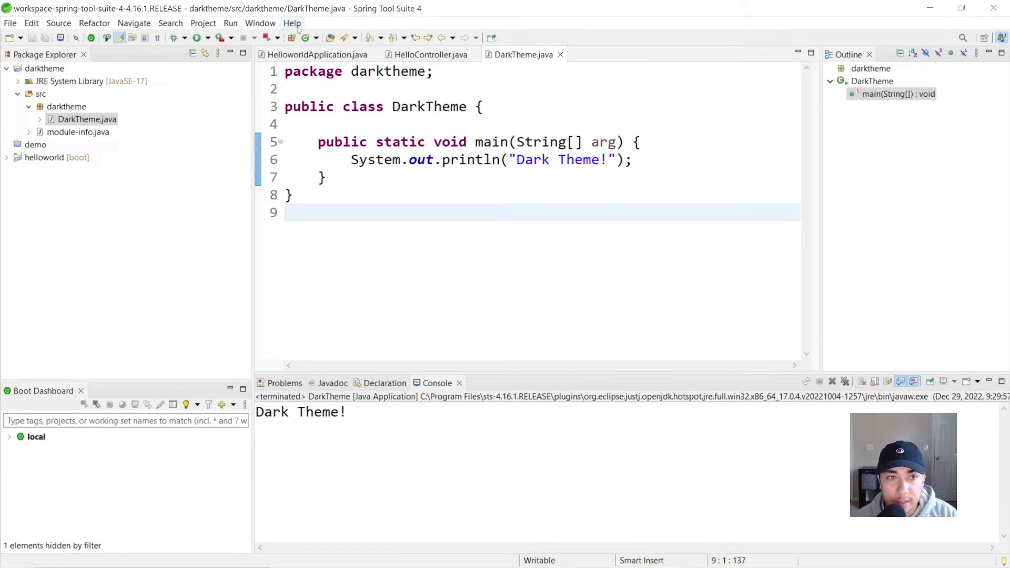
# Open Eclipse Marketplace from the Help menu to find the Darkest Dark Theme listing.
pyautogui.click(292, 23)
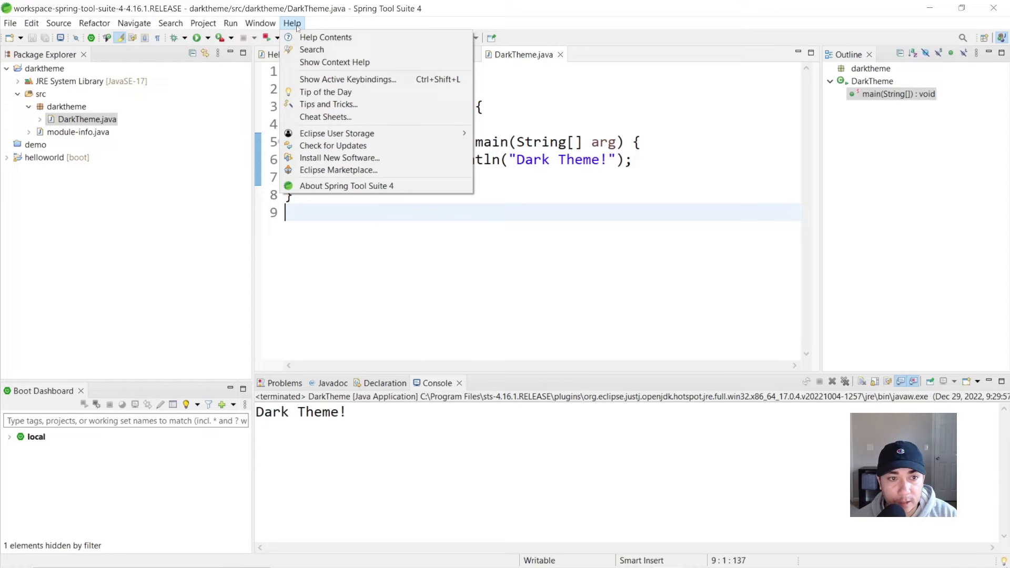
pyautogui.moveTo(337, 170)
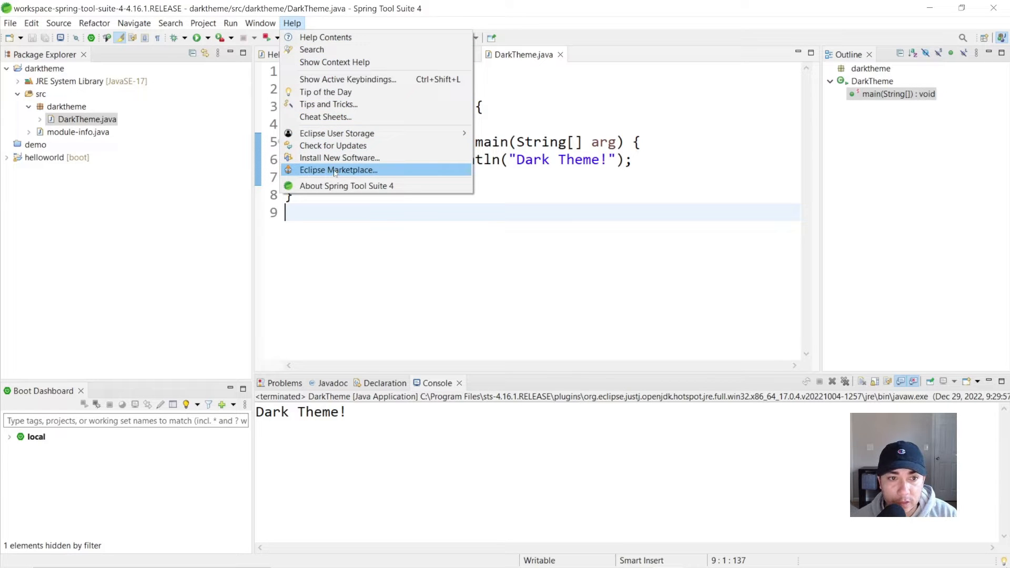
pyautogui.click(338, 169)
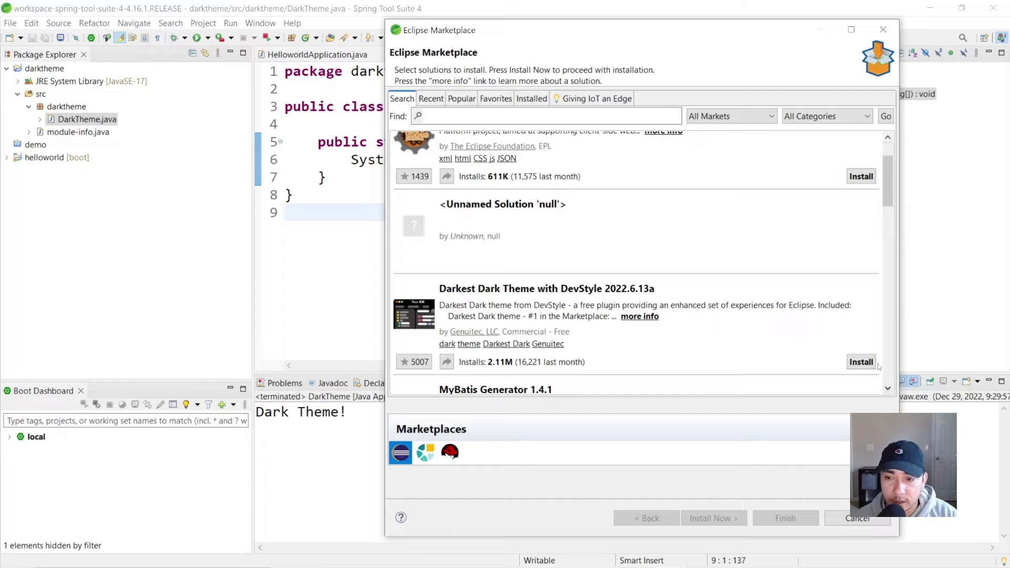
# Install Darkest Dark Theme with DevStyle plus Icon Designer, accepting the alternate solution without CodeTogether.
pyautogui.click(861, 362)
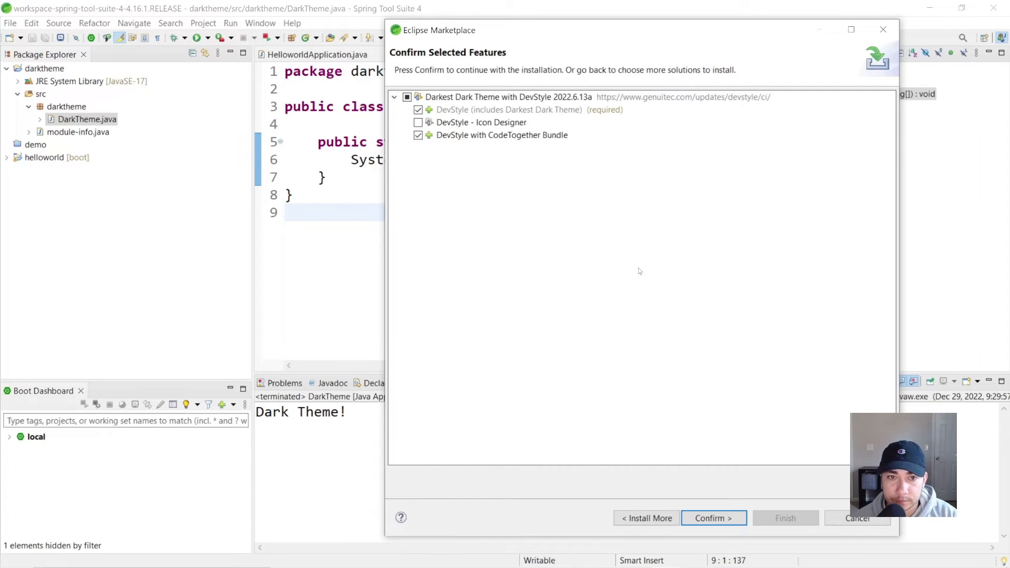
pyautogui.click(418, 122)
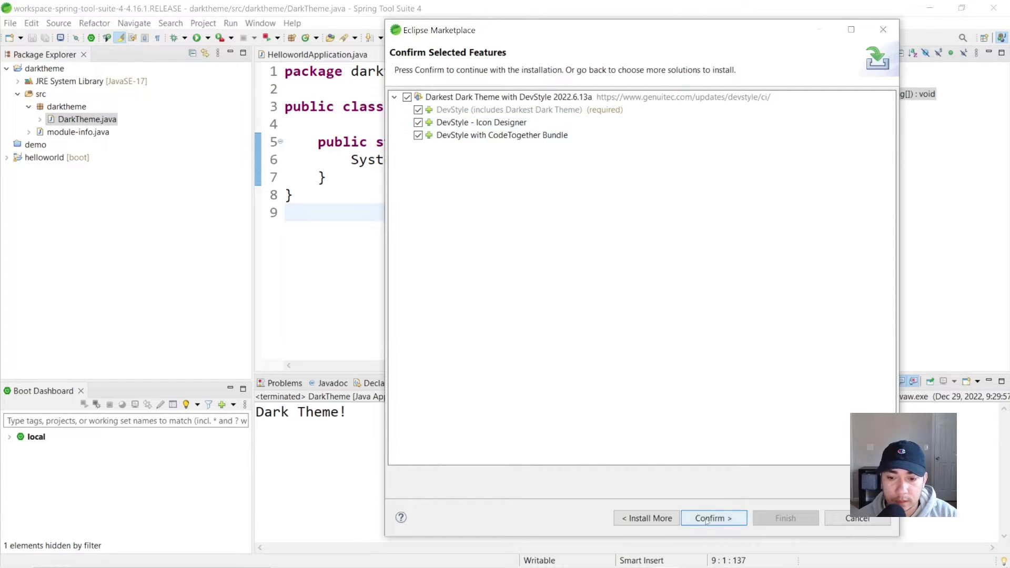
pyautogui.click(713, 517)
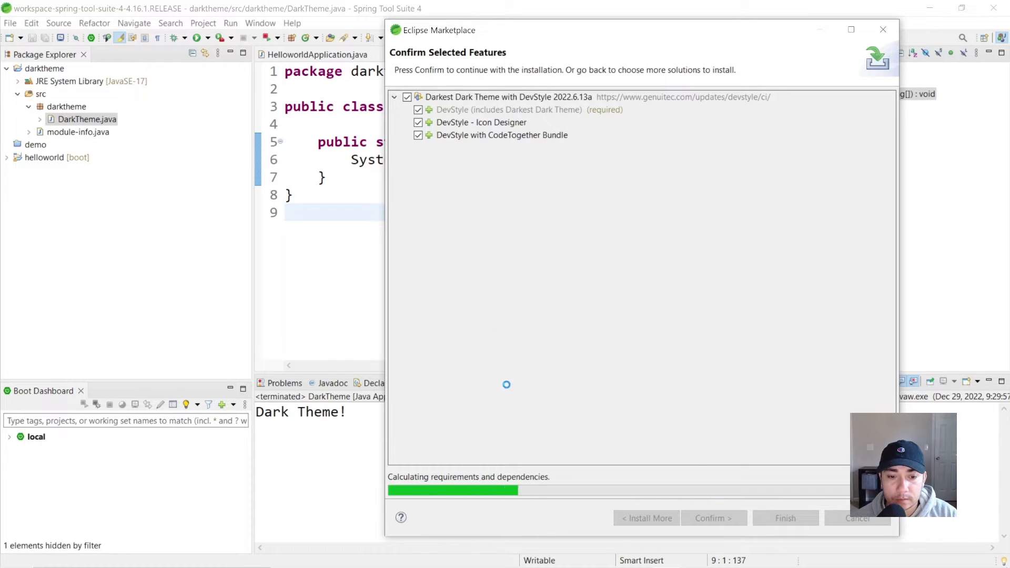
pyautogui.click(714, 517)
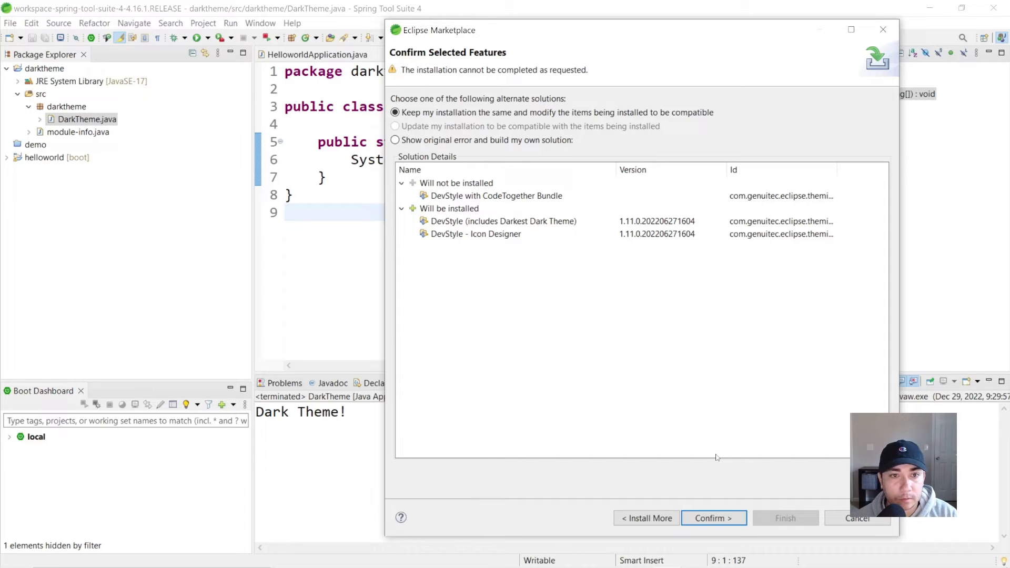
pyautogui.click(712, 517)
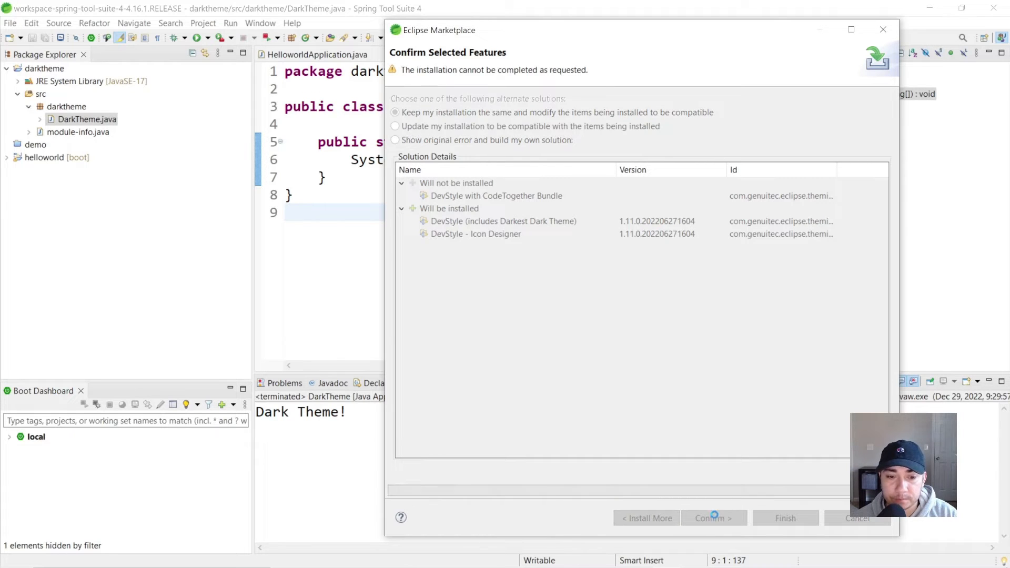
pyautogui.click(711, 517)
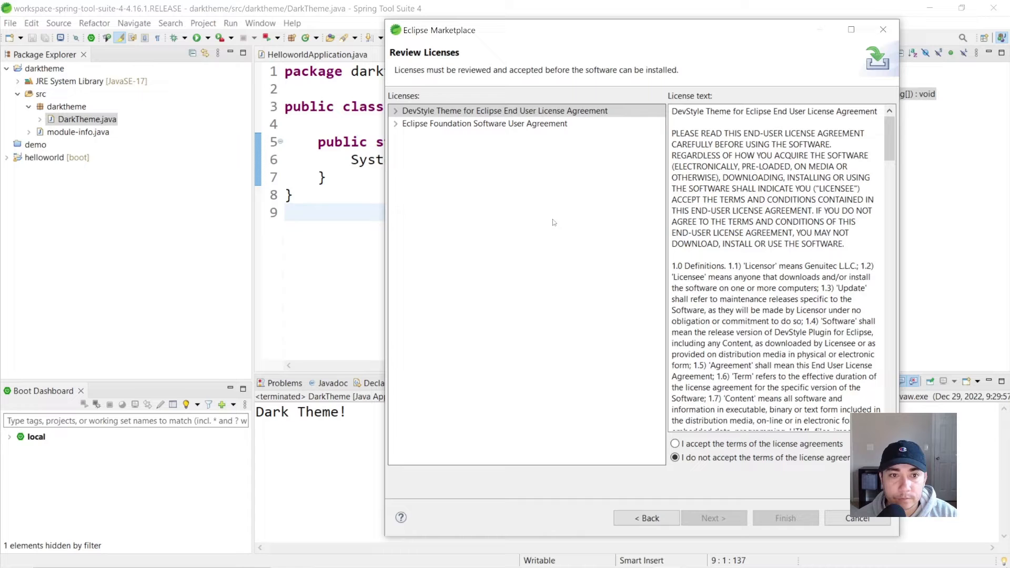
# Accept the DevStyle license terms and finish to launch the installation.
pyautogui.click(675, 443)
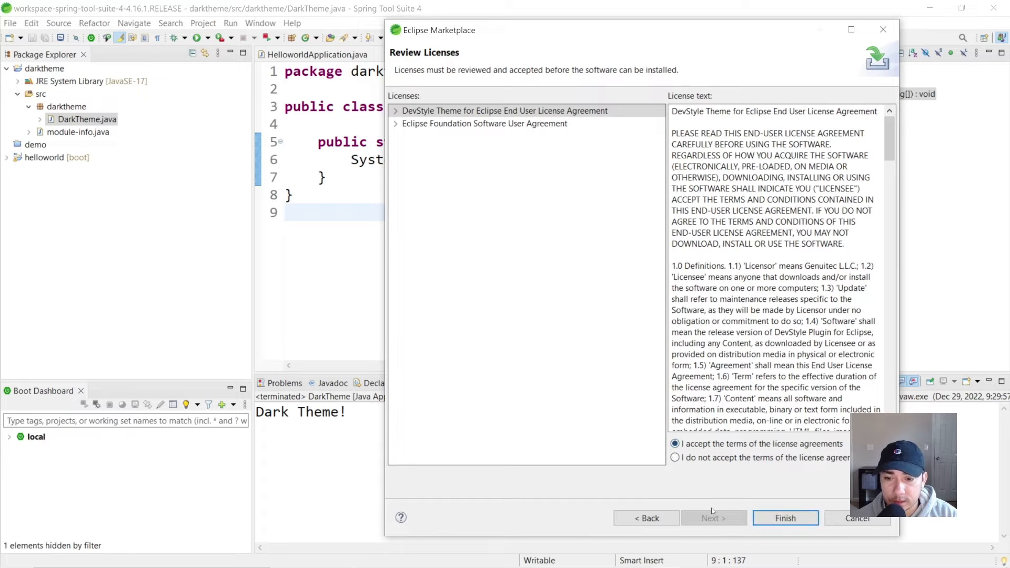
pyautogui.click(786, 517)
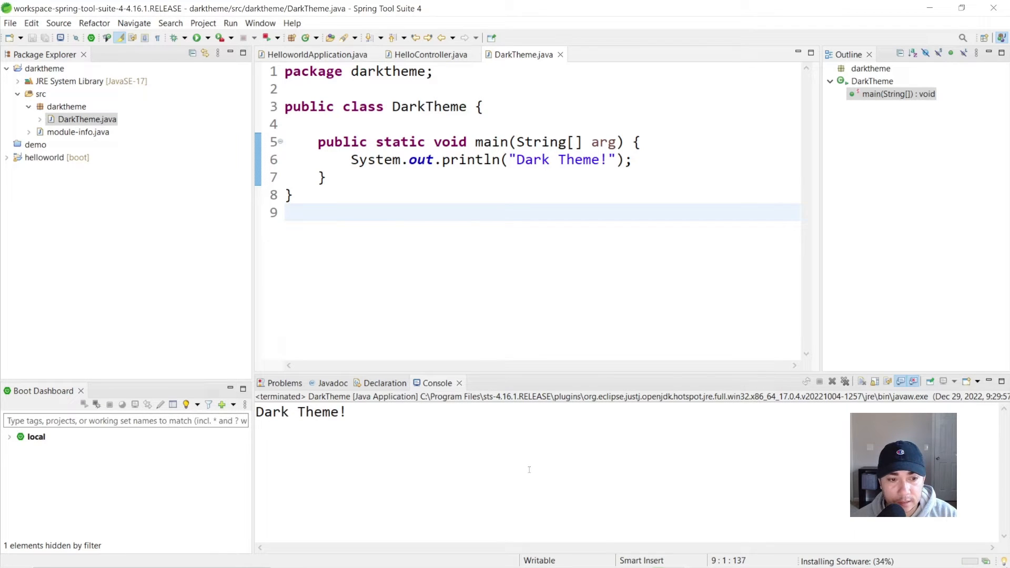
pyautogui.click(287, 212)
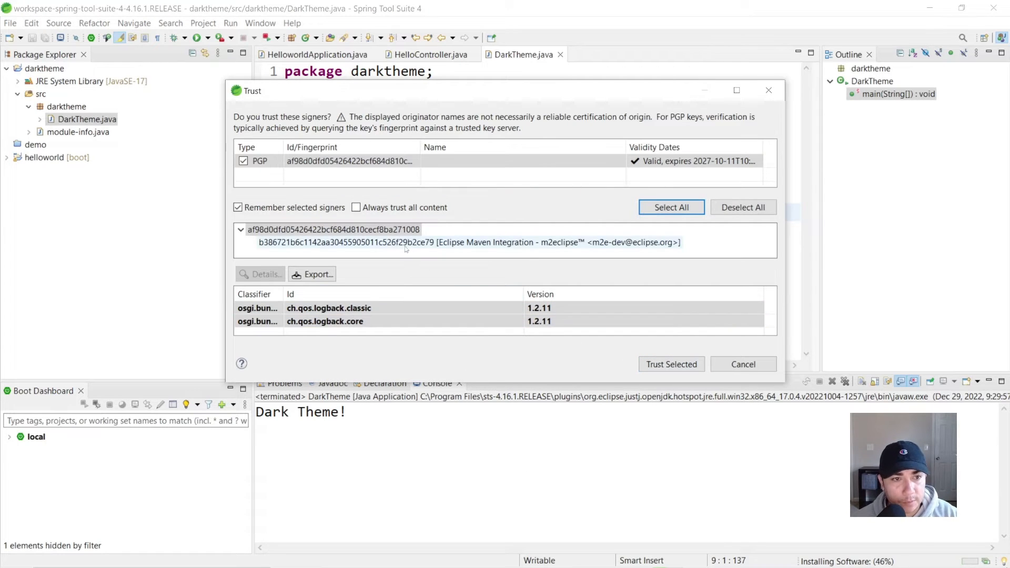
# Trust the selected DevStyle signers and restart Spring Tool Suite now.
pyautogui.click(349, 160)
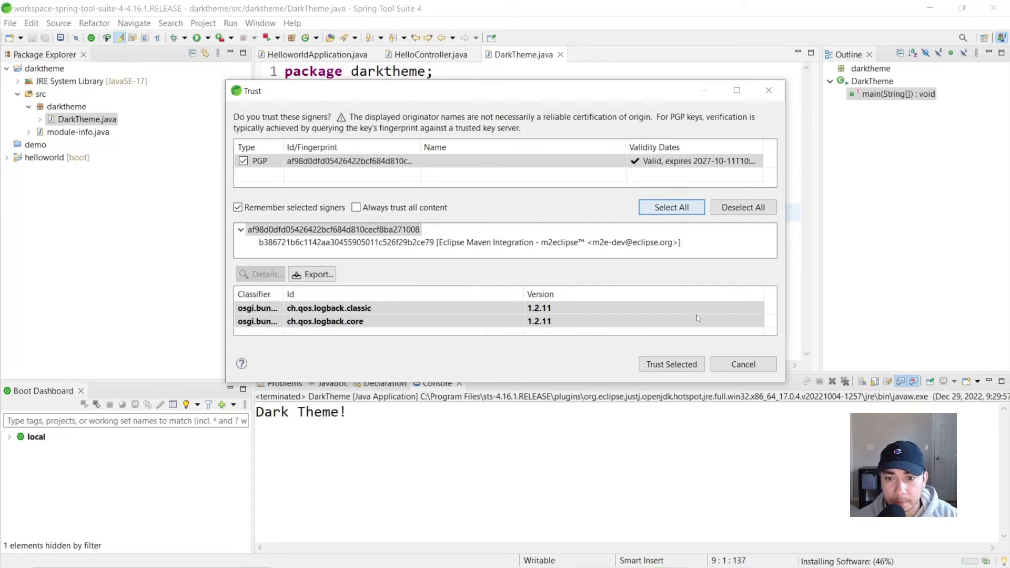
pyautogui.click(671, 364)
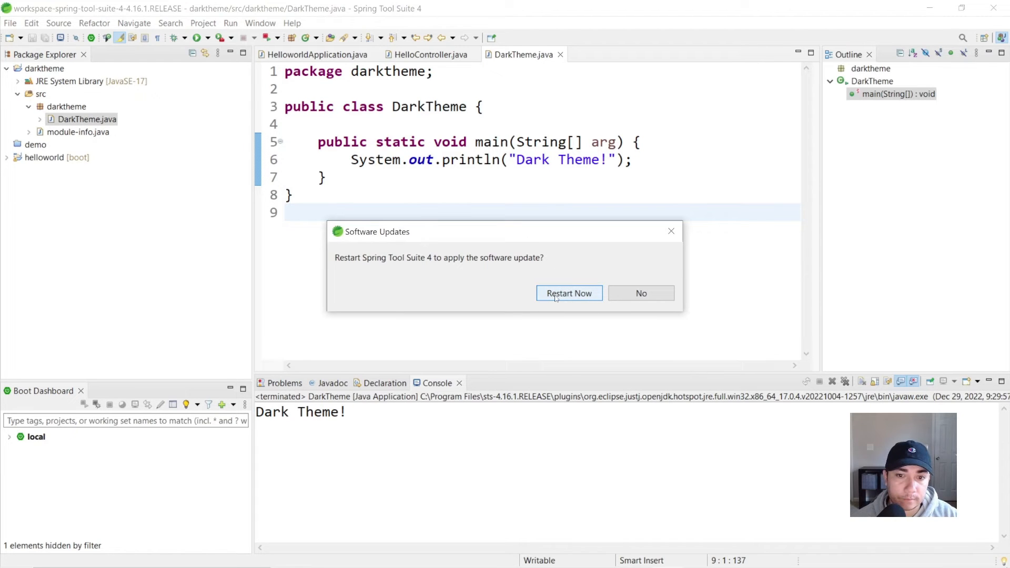
pyautogui.click(568, 293)
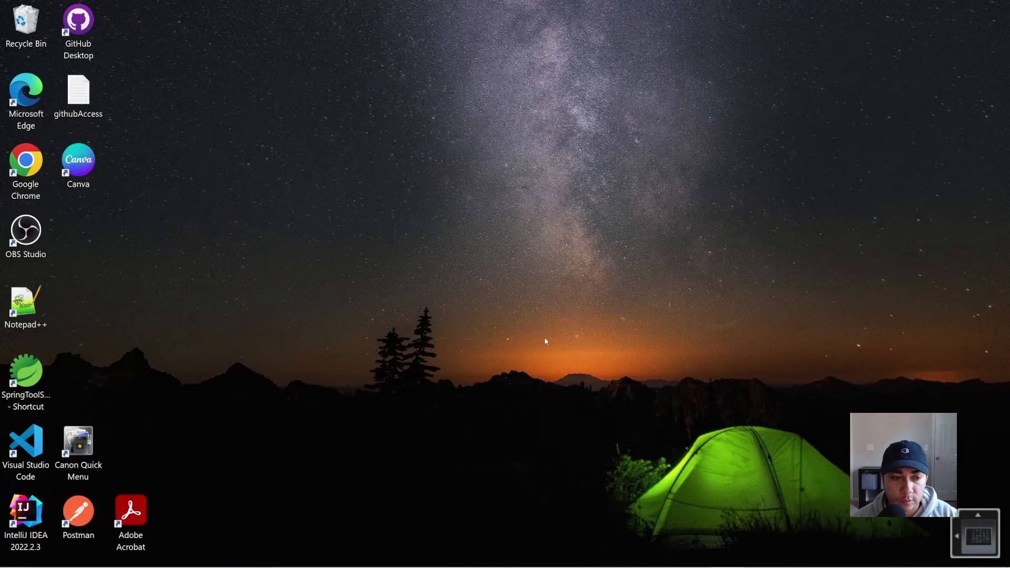
# Relaunch SpringToolSuite from its desktop shortcut and pick the Darkest Dark Theme in DevStyle setup.
pyautogui.doubleClick(25, 373)
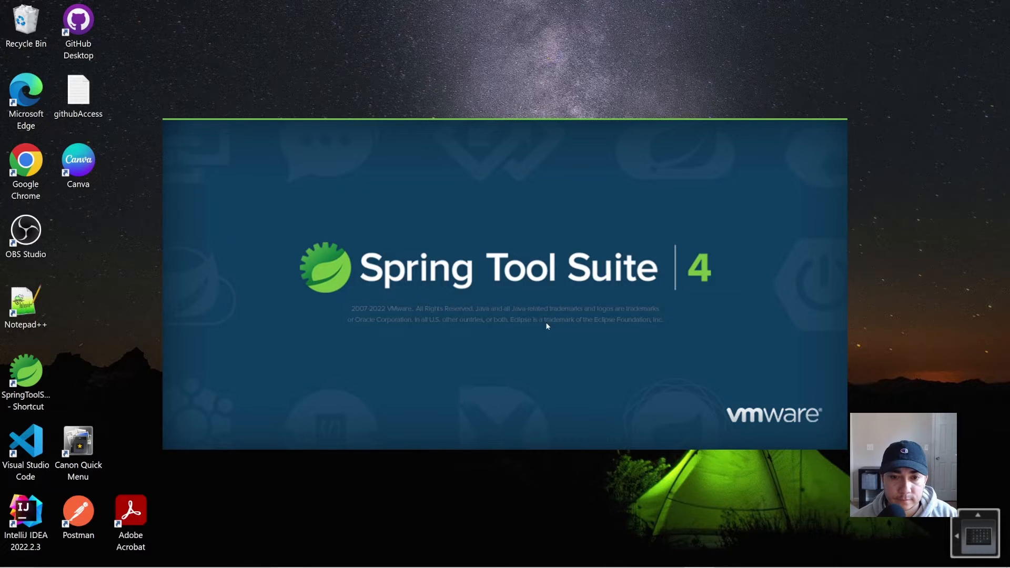
pyautogui.moveTo(513, 342)
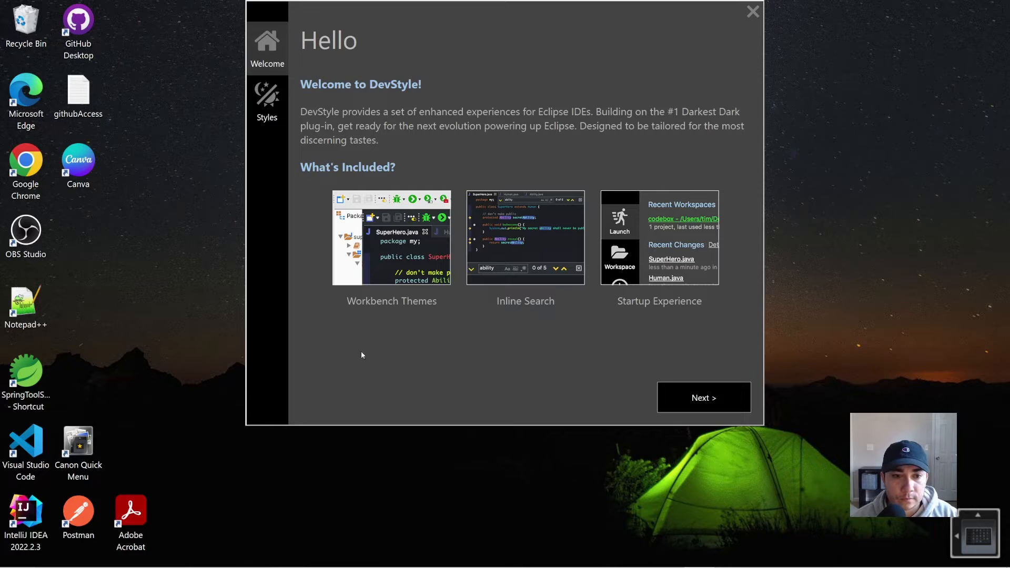
pyautogui.moveTo(433, 377)
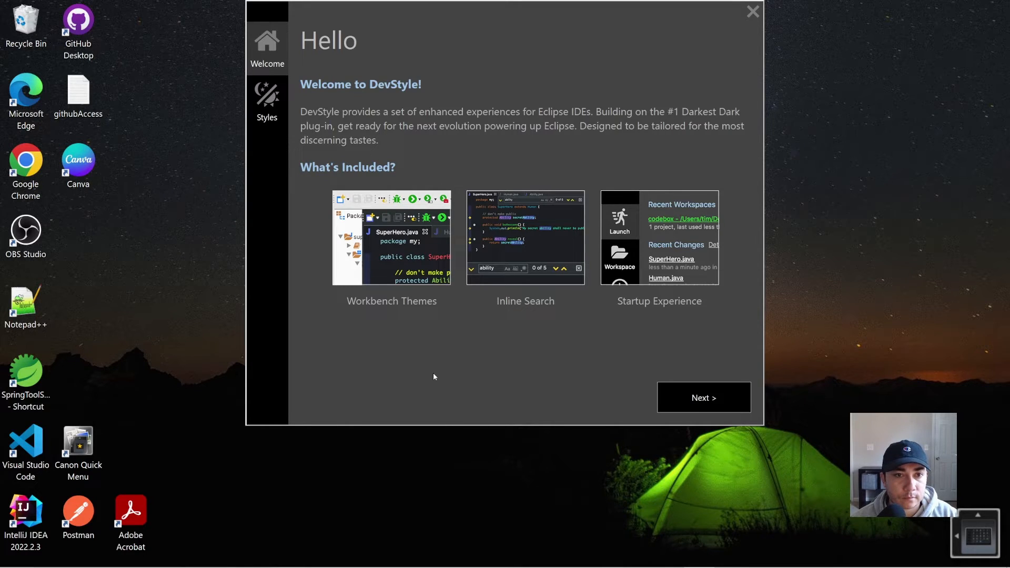
pyautogui.moveTo(444, 89)
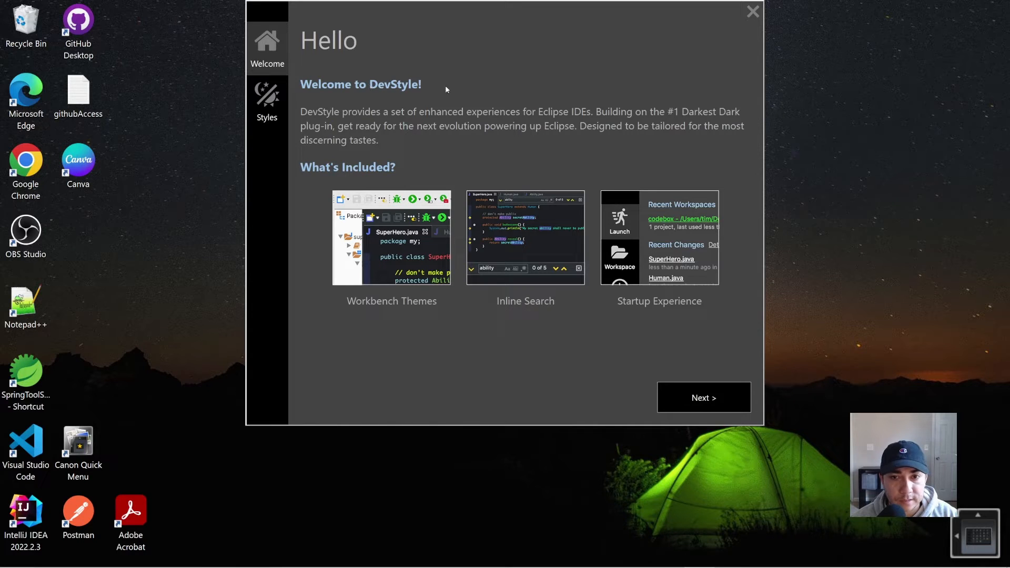
pyautogui.moveTo(703, 398)
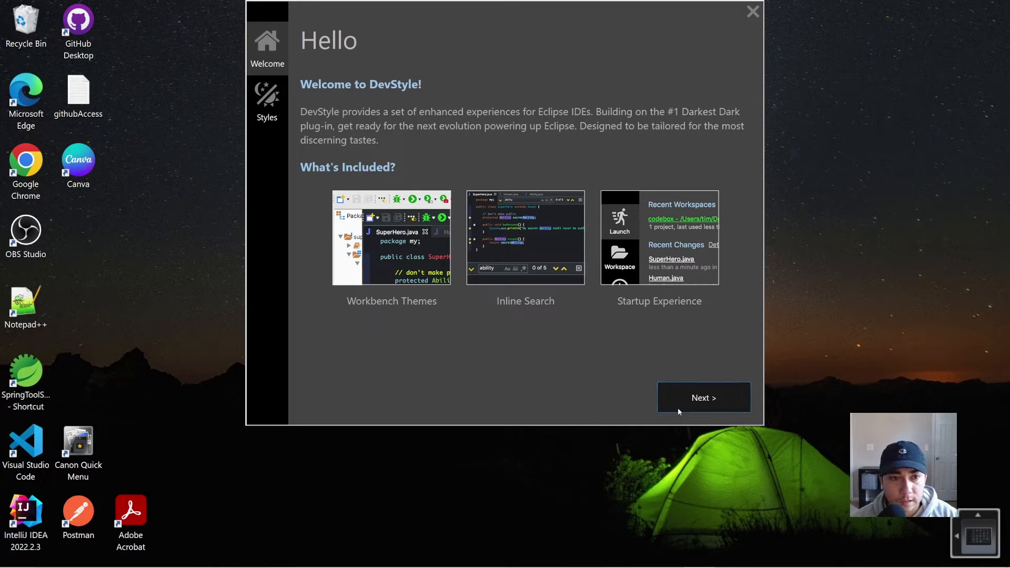
pyautogui.click(704, 397)
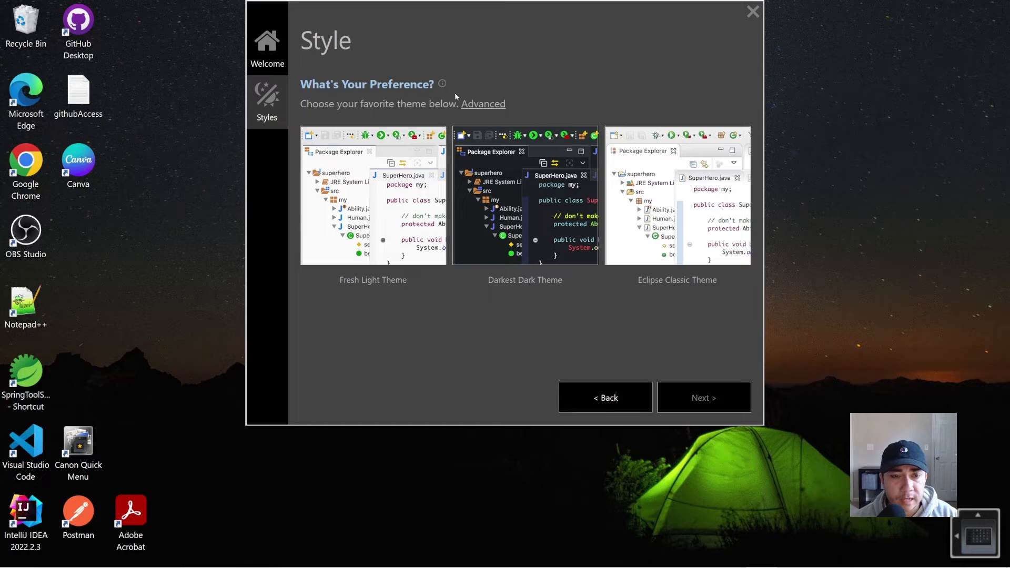
pyautogui.moveTo(548, 205)
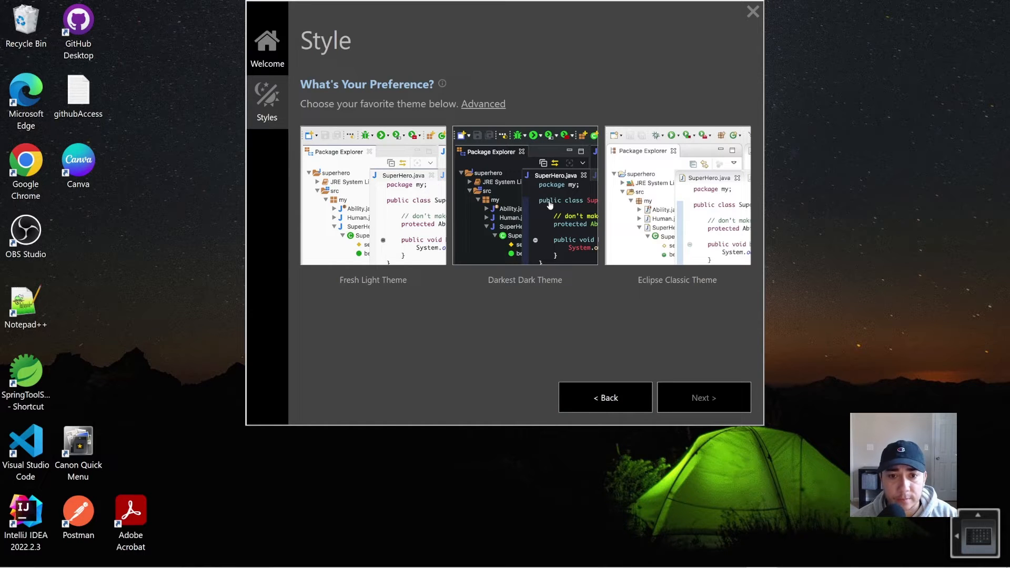
pyautogui.click(525, 196)
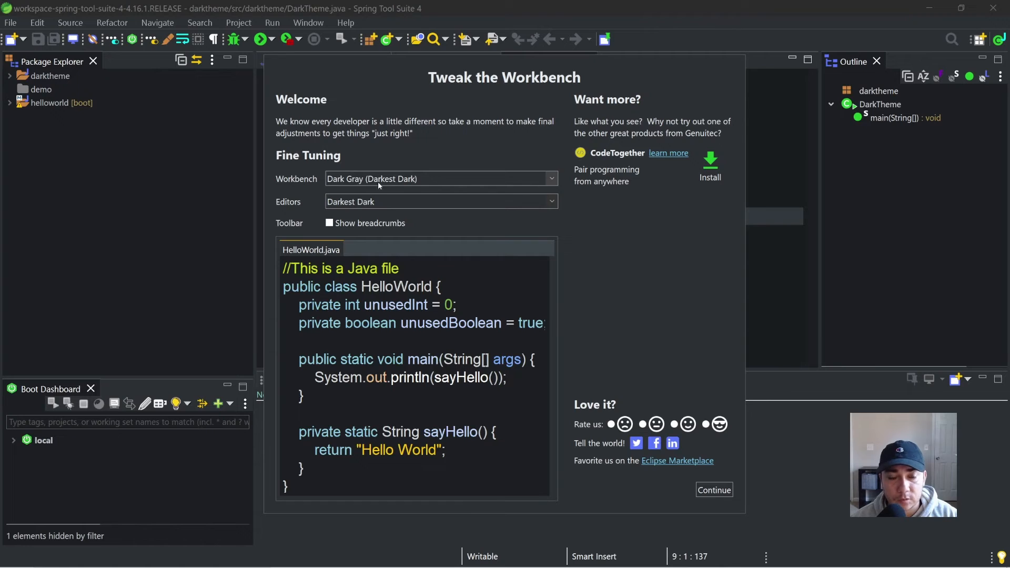
# Try the Dark Green and Dark Blue workbench variants, settling on Dark Windows 11.
pyautogui.click(441, 179)
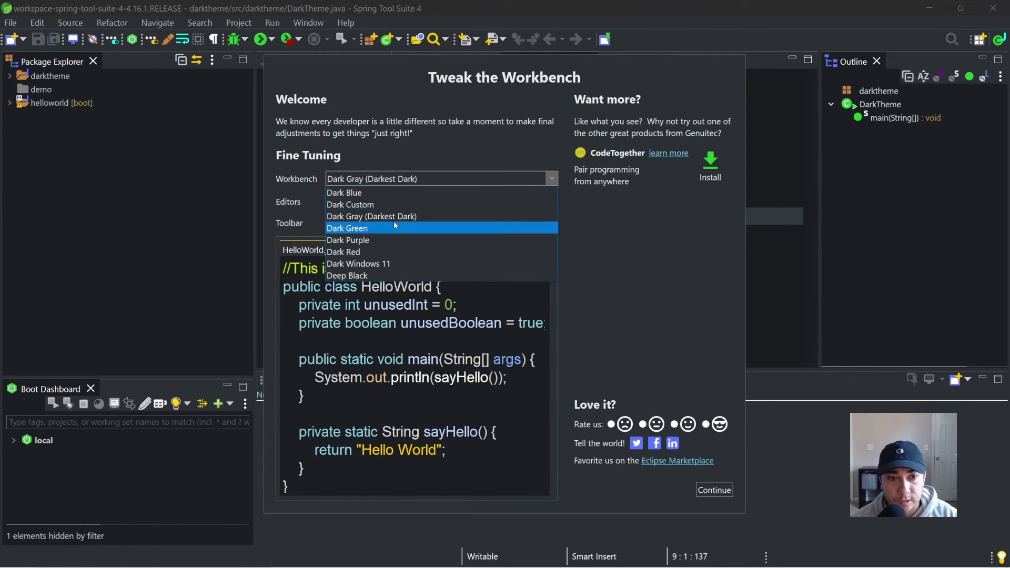
pyautogui.click(347, 228)
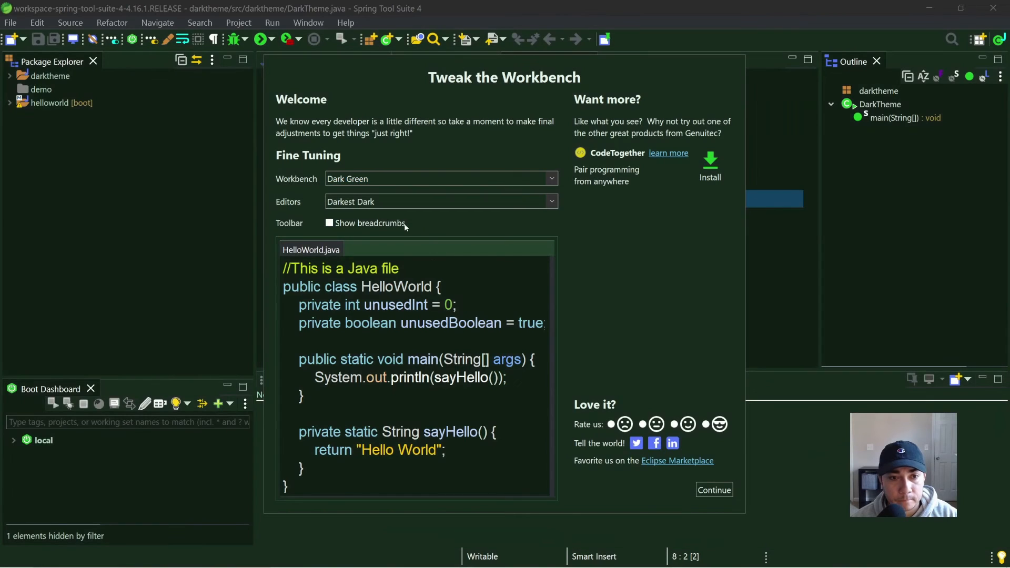
pyautogui.click(441, 178)
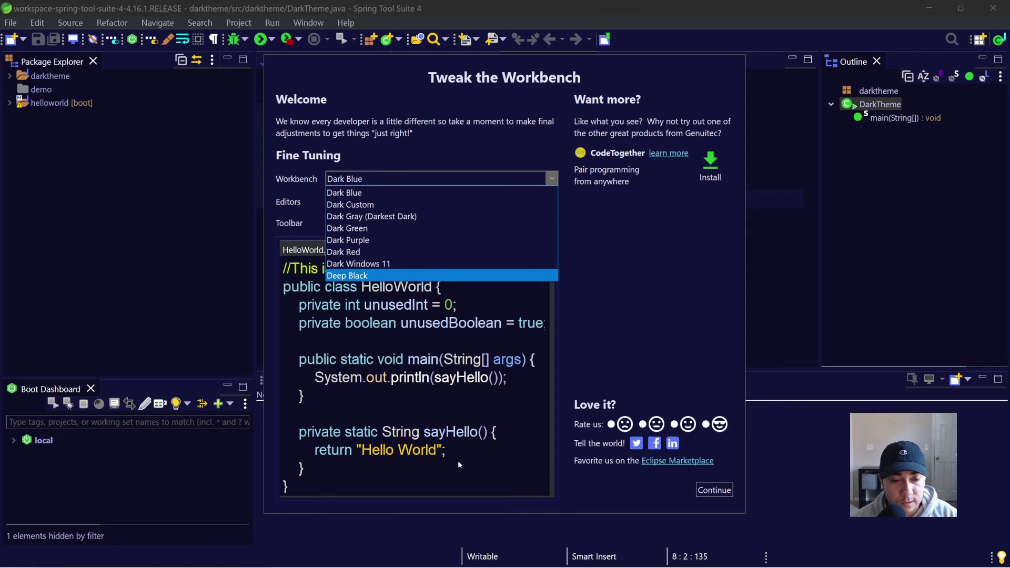
pyautogui.moveTo(358, 263)
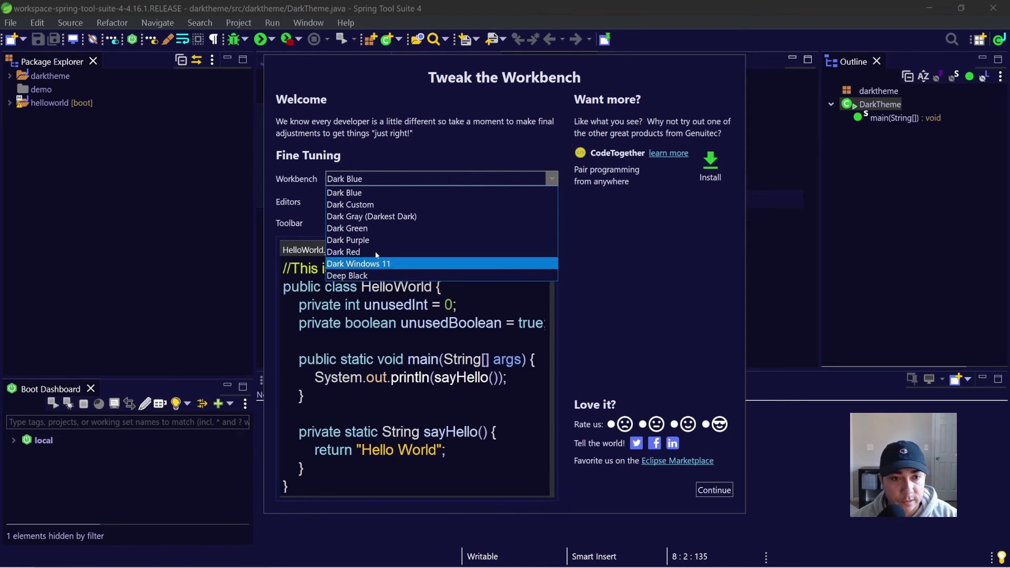
pyautogui.click(371, 216)
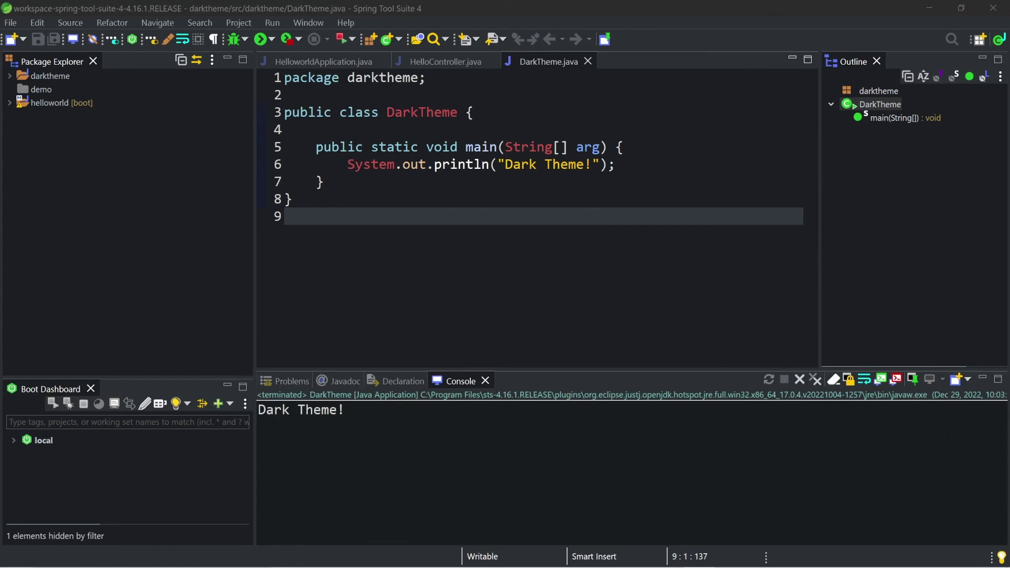
pyautogui.moveTo(257, 26)
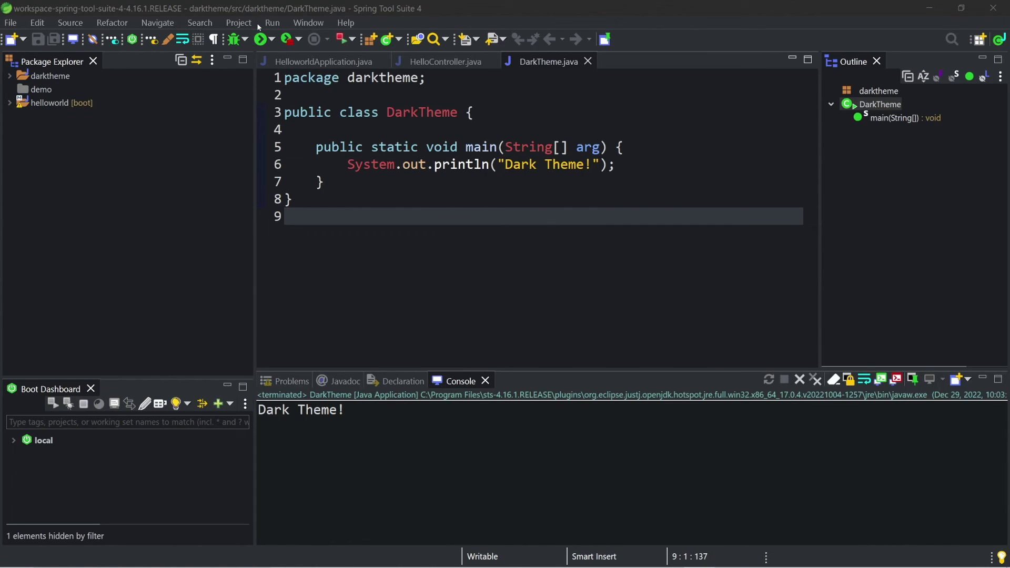